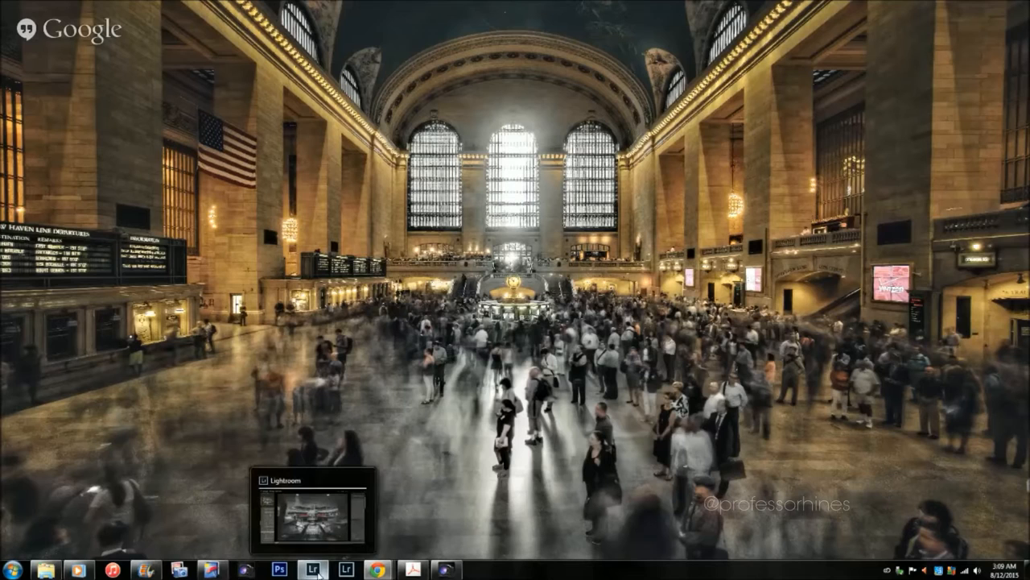
Bring Lightroom forward with DSC07244_5_6_tonemapped.tif loaded in the Develop module.
click(312, 569)
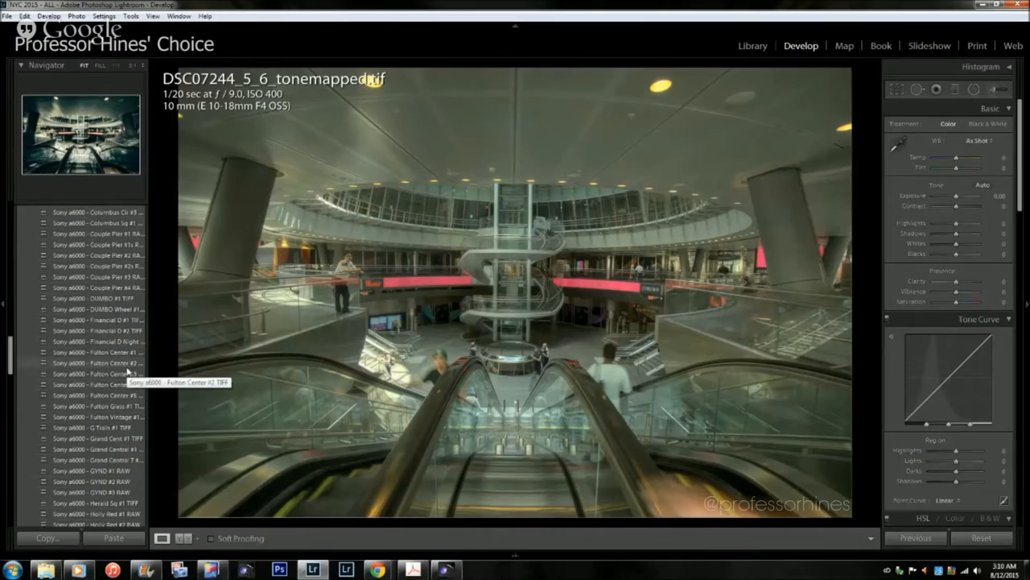
mouse_move(128, 363)
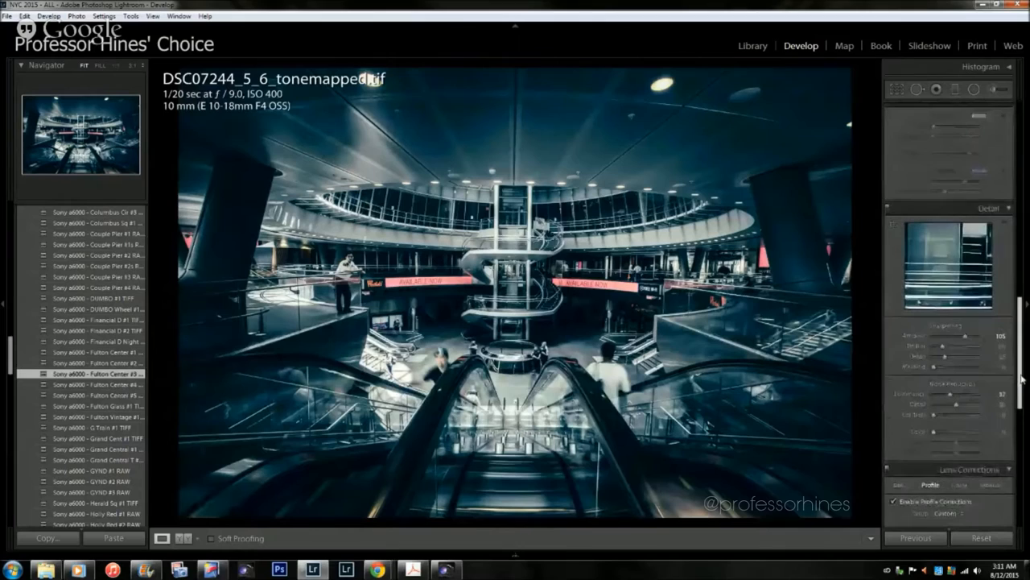
scroll(down, 3)
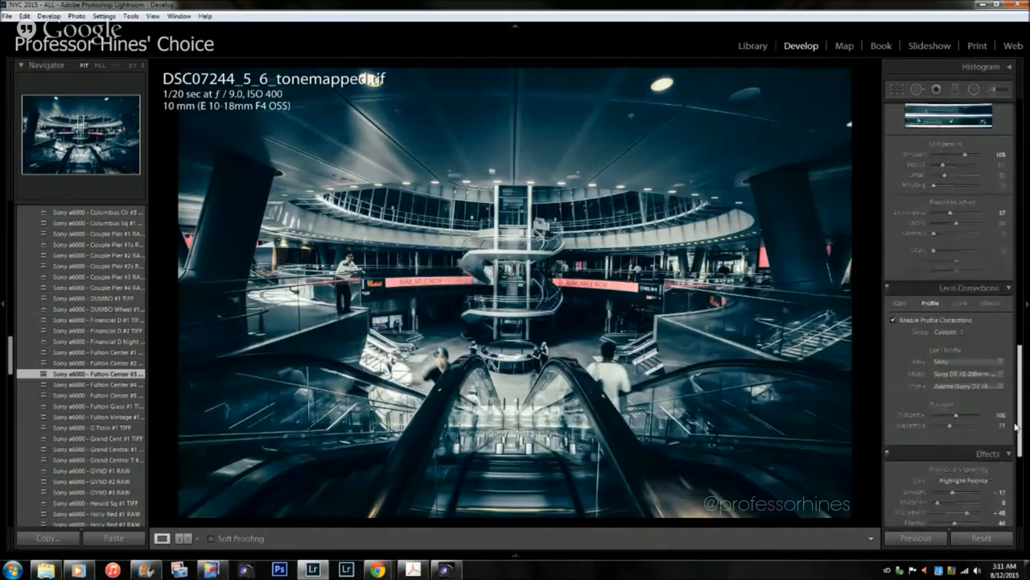
scroll(down, 3)
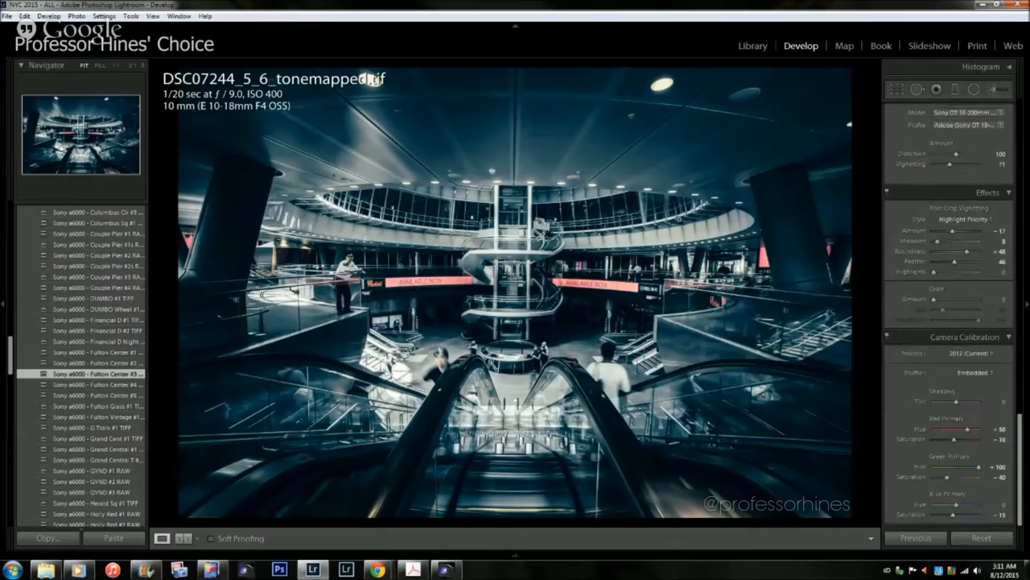
scroll(down, 3)
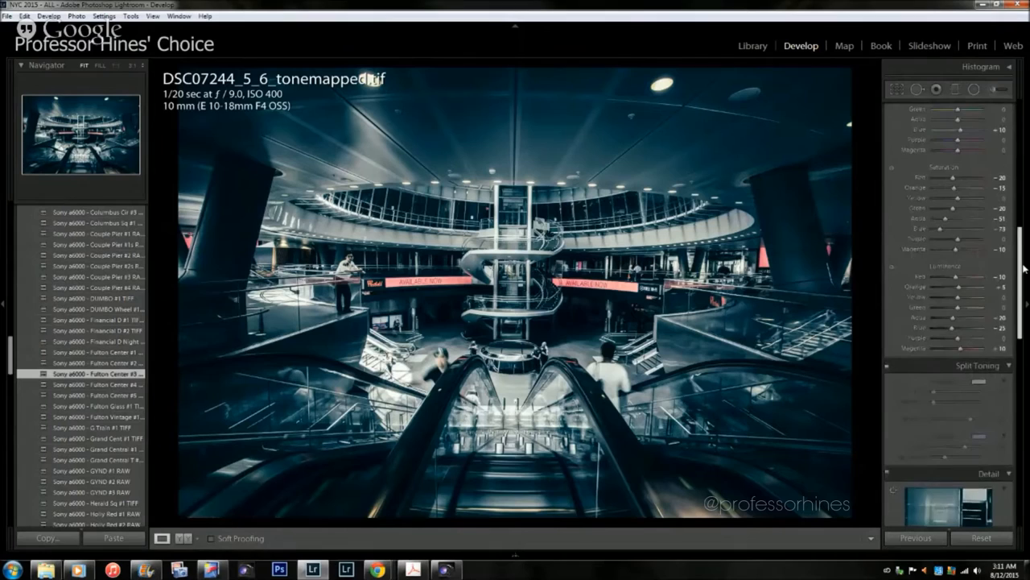
scroll(down, 3)
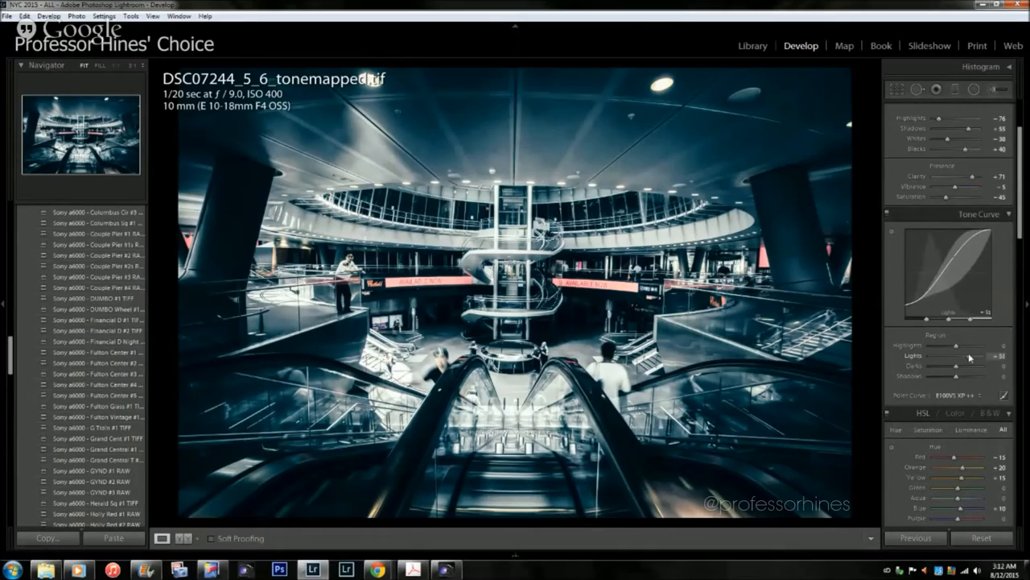
click(50, 16)
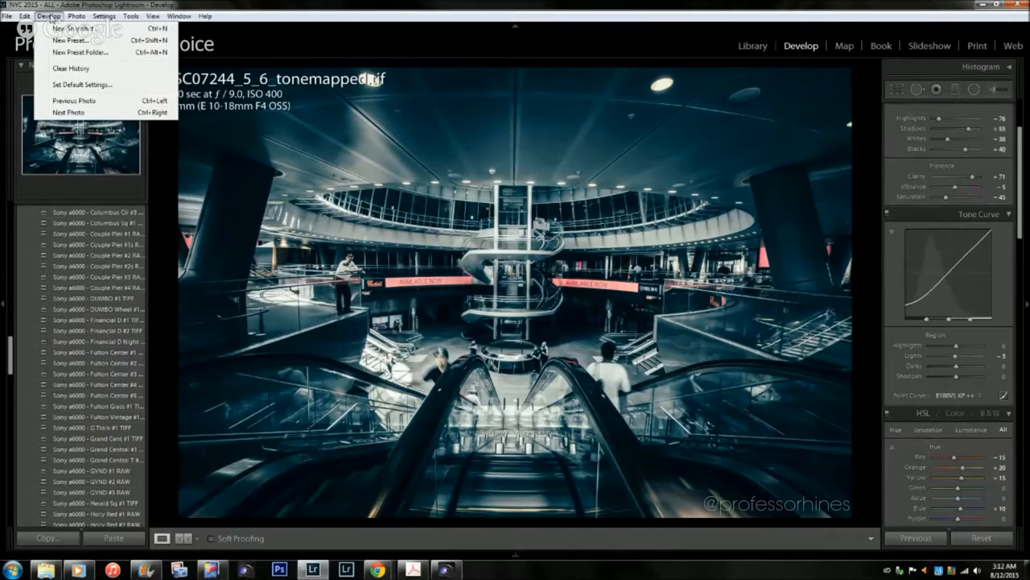
Choose New Preset from the Develop menu to save the escalator edit's settings.
click(66, 39)
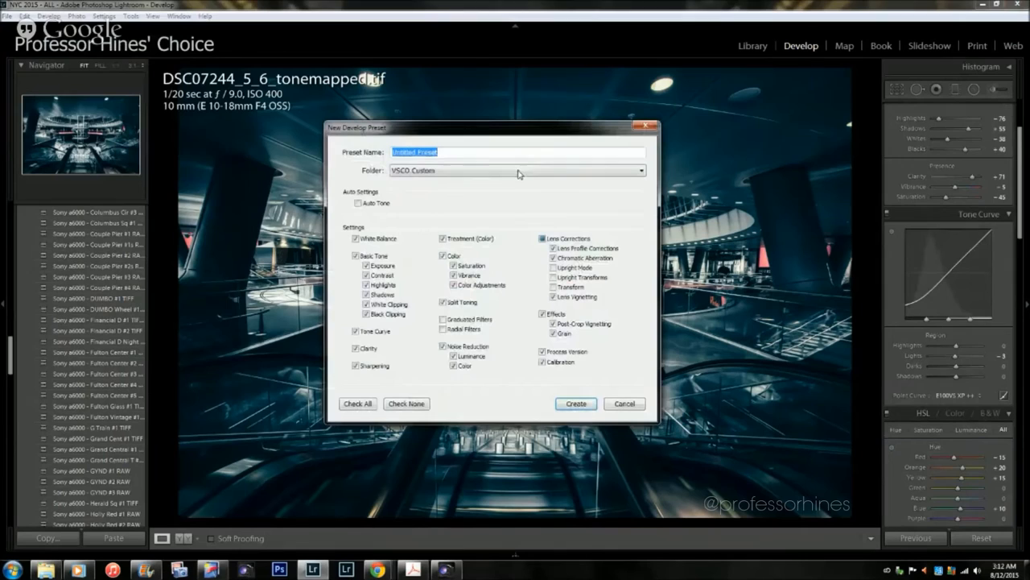
mouse_move(575, 149)
text(Sony a6000 - Fulton Center #6 T)
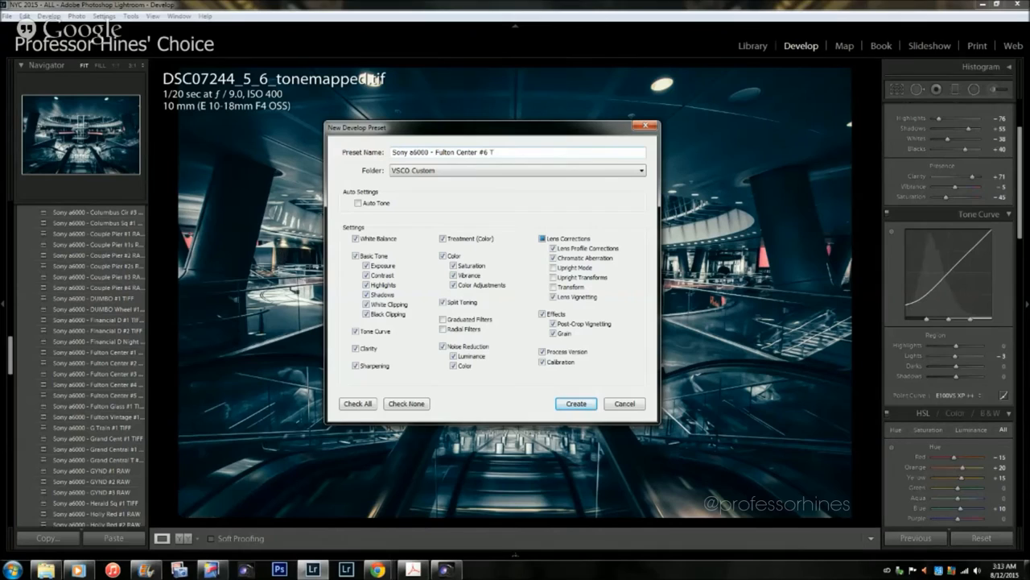
Name the preset 'Sony a6000 - Fulton Center #6 TIFF' in the VSCO Custom folder.
text(IFF)
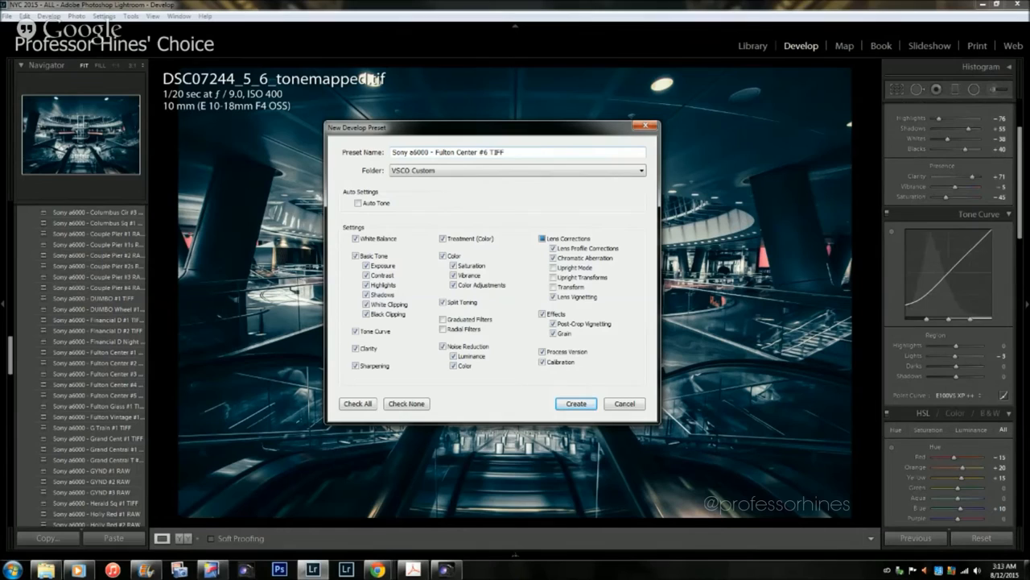
click(515, 170)
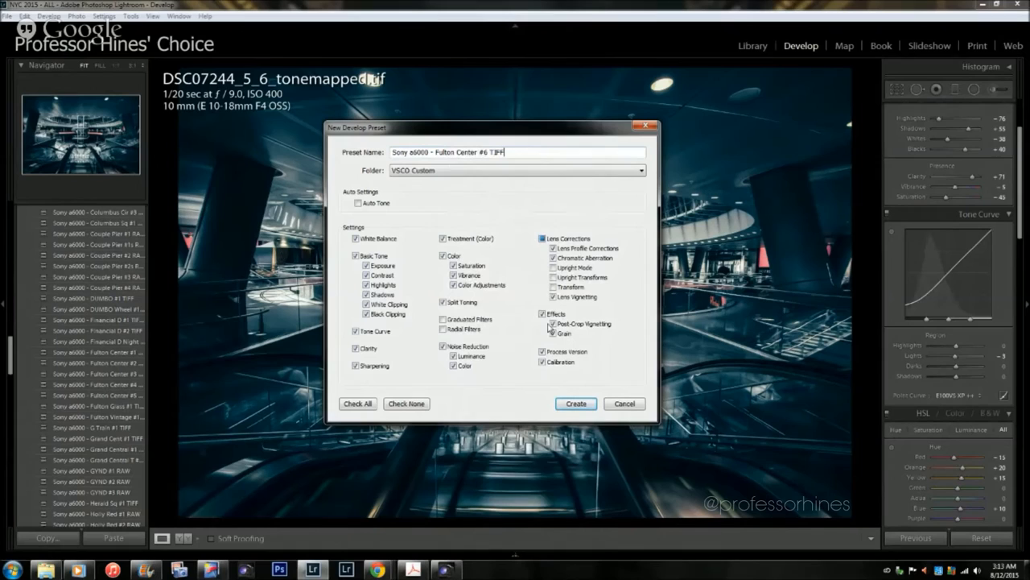
click(444, 318)
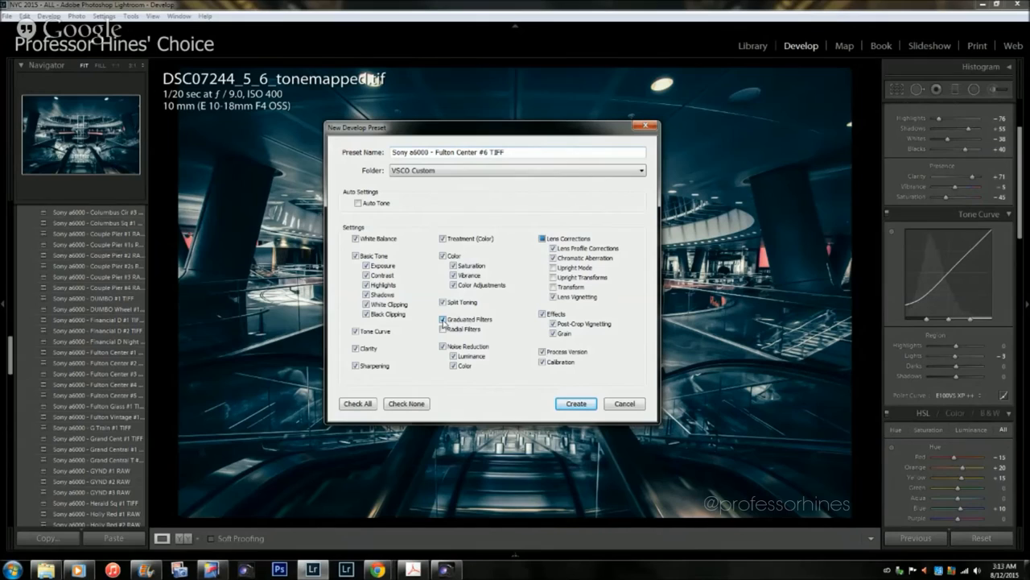
click(443, 319)
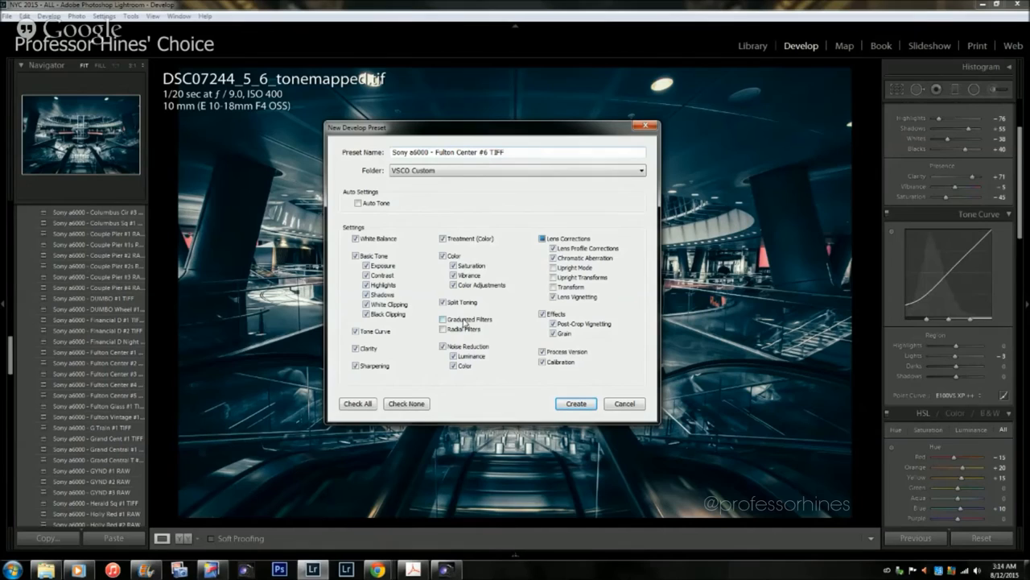
click(444, 320)
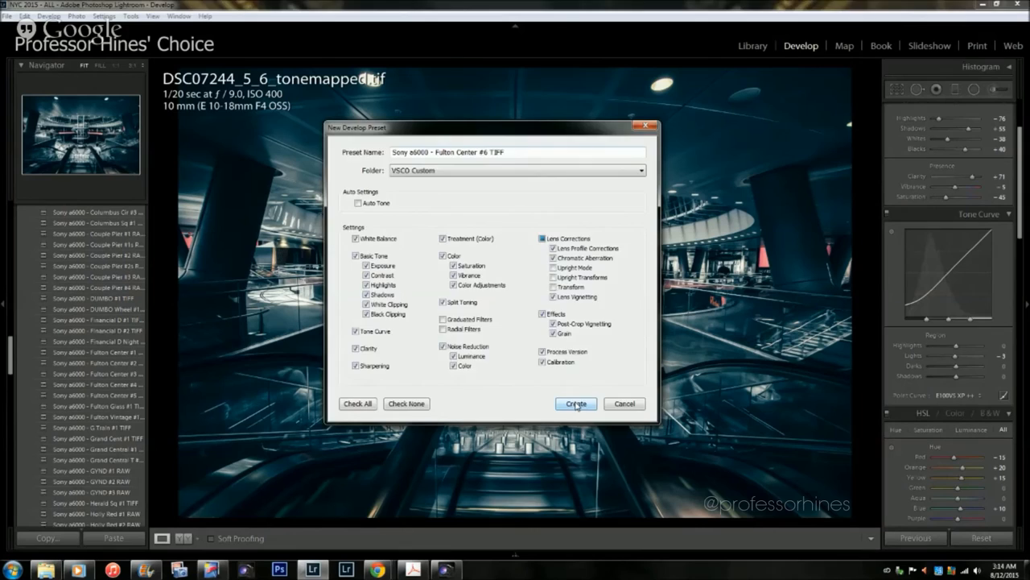
Create the Fulton Center #6 TIFF preset, then view the HDR folder in Grid view.
click(574, 403)
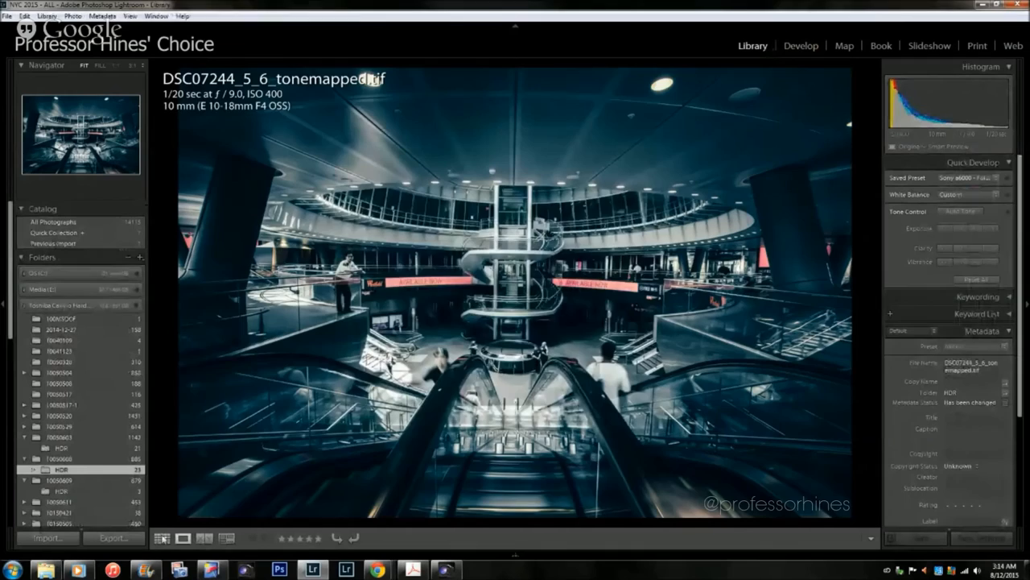
click(163, 538)
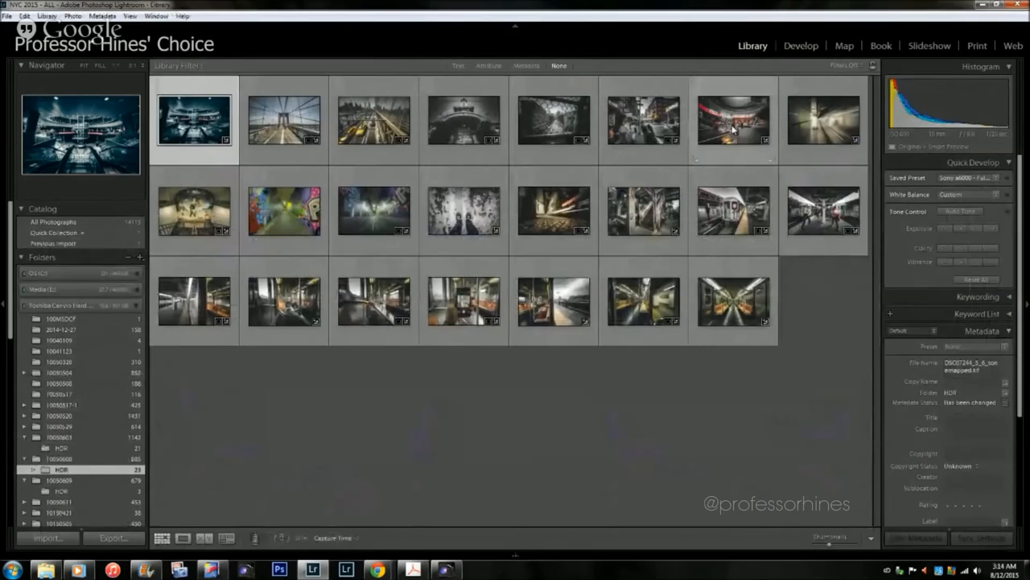
Apply the Fulton Center #6 TIFF preset to the T-Mobile atrium photo and check its undo entry.
click(801, 45)
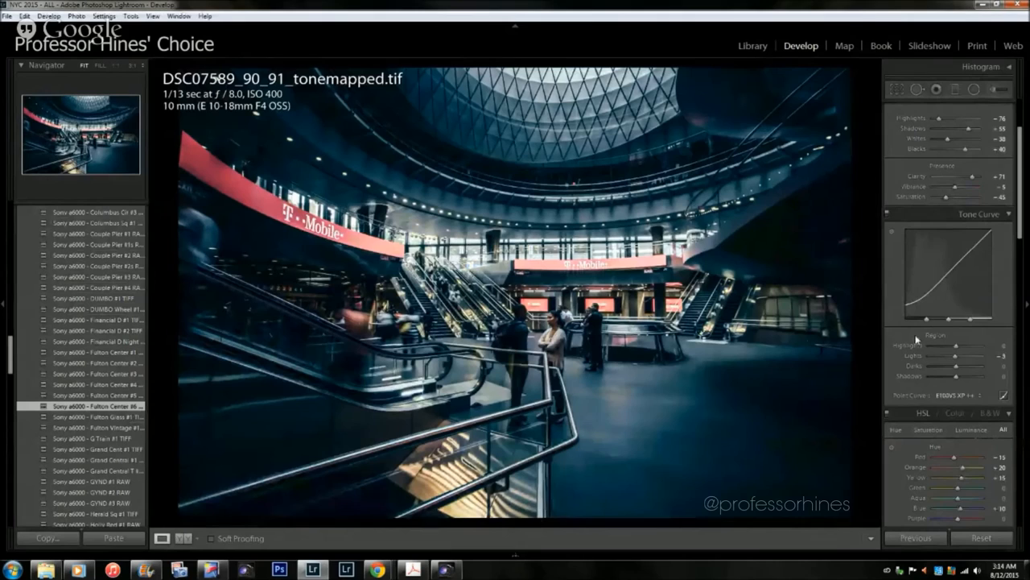
click(22, 16)
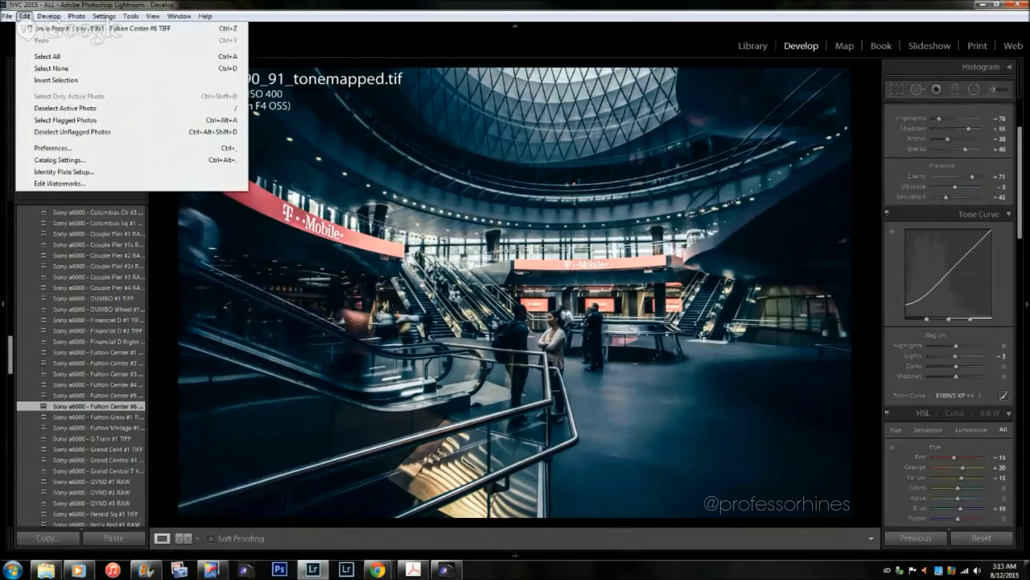